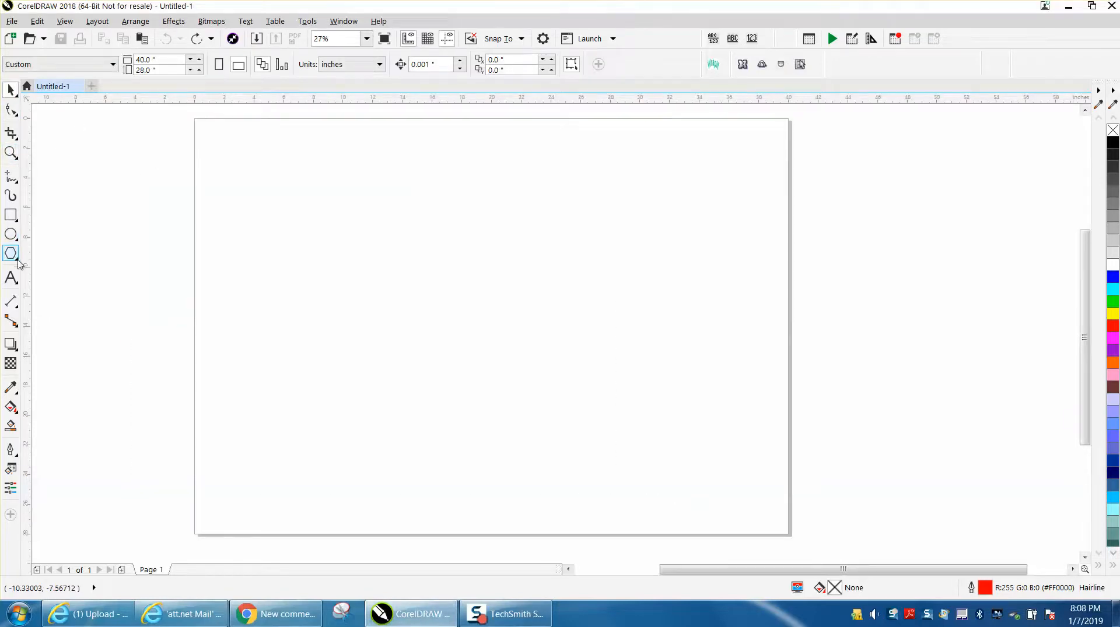
Step: Choose the Polygon tool and set its number of sides to 30
click(10, 253)
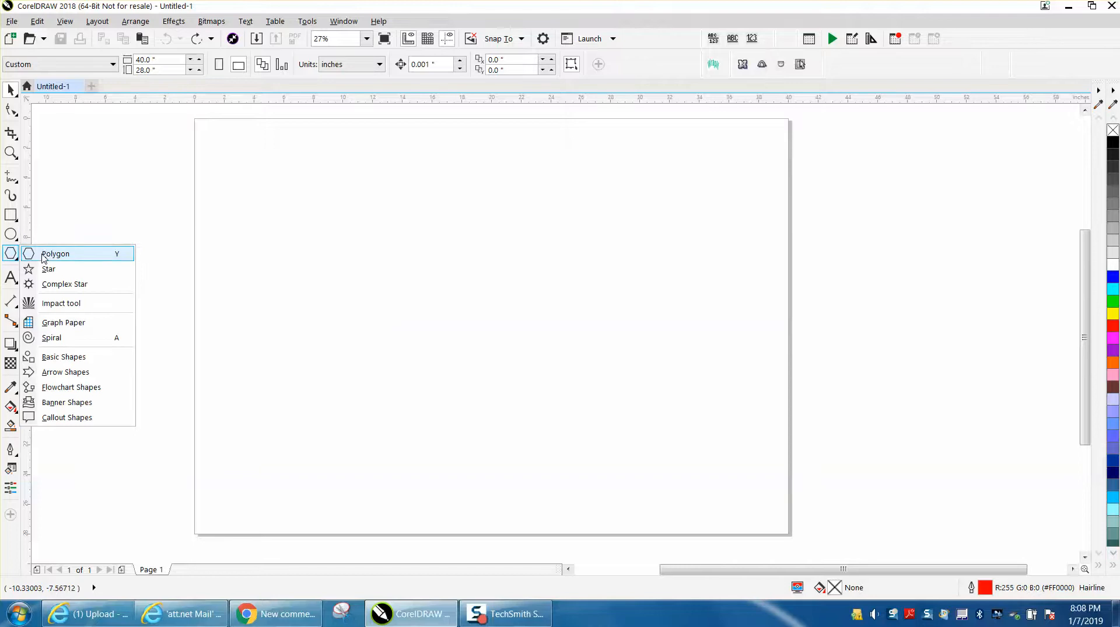
click(55, 254)
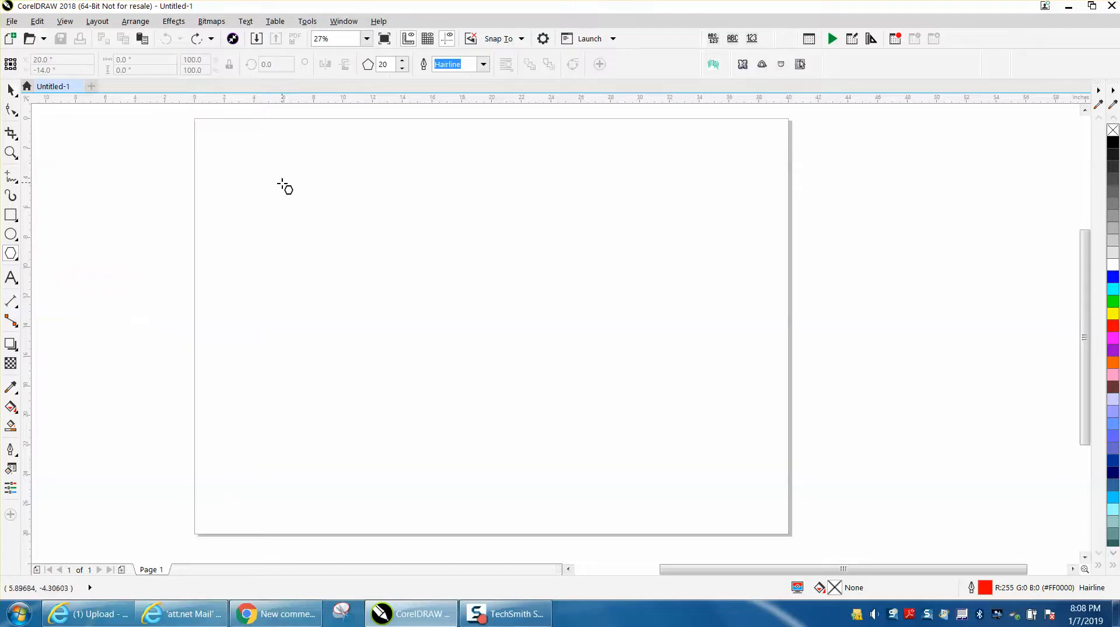
click(386, 64)
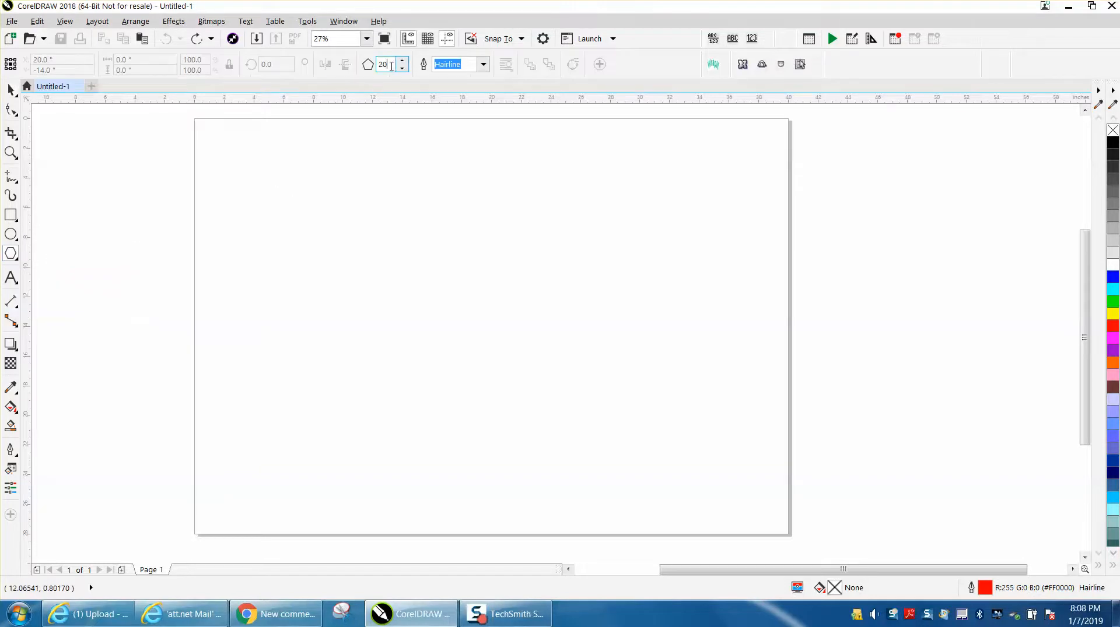
text(3)
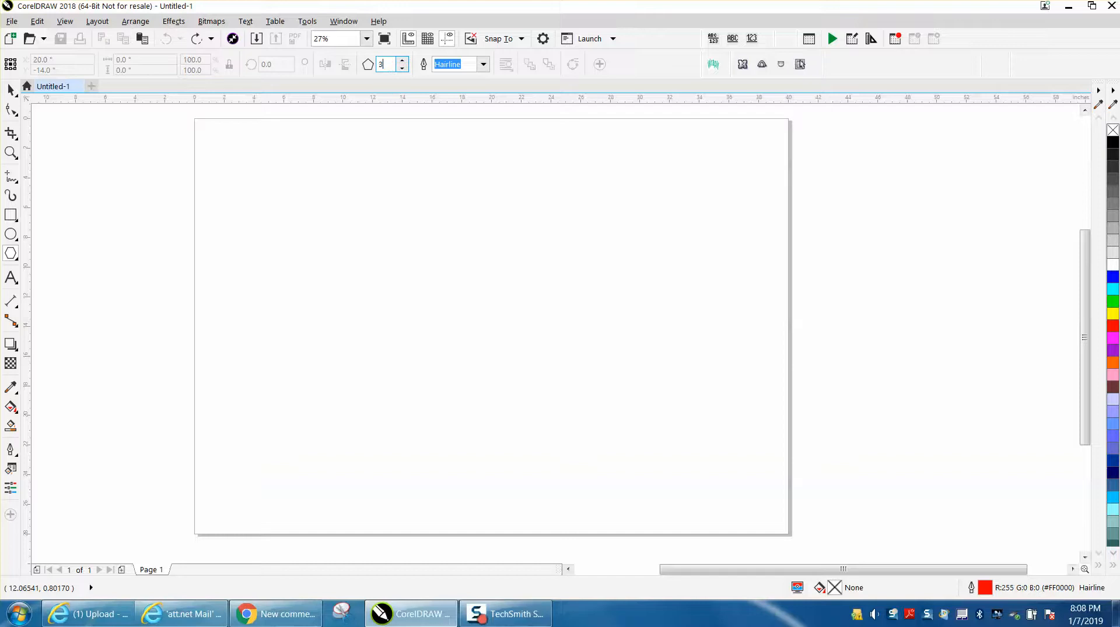
text(30)
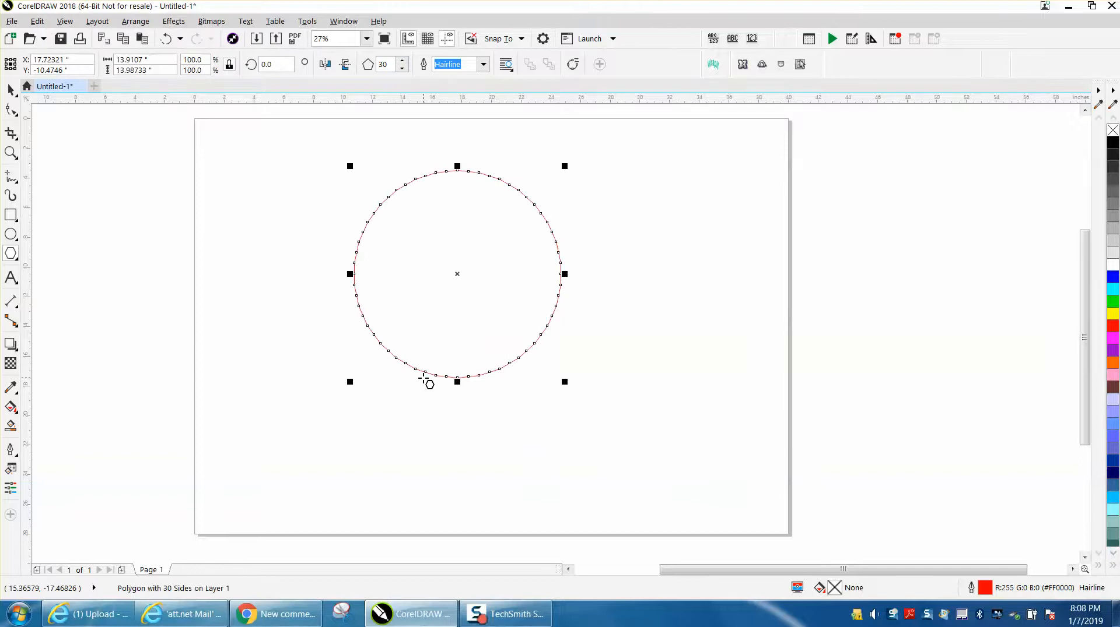
Step: Drag a side midpoint inward to form 30 spikes, then select all 61 nodes
drag(458, 274, 491, 326)
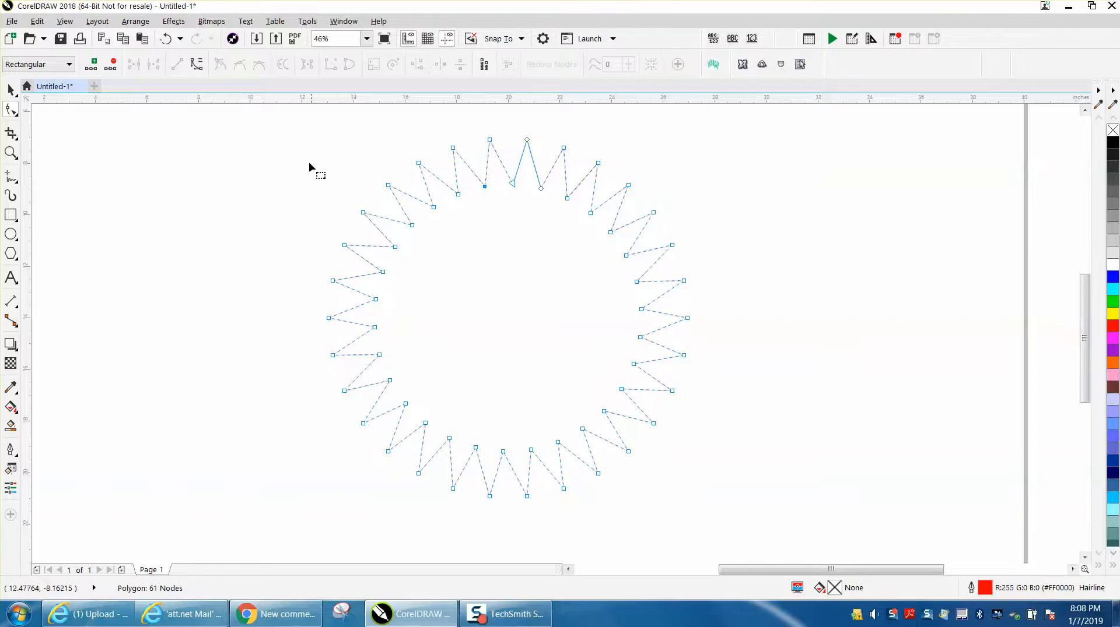
drag(310, 168, 508, 461)
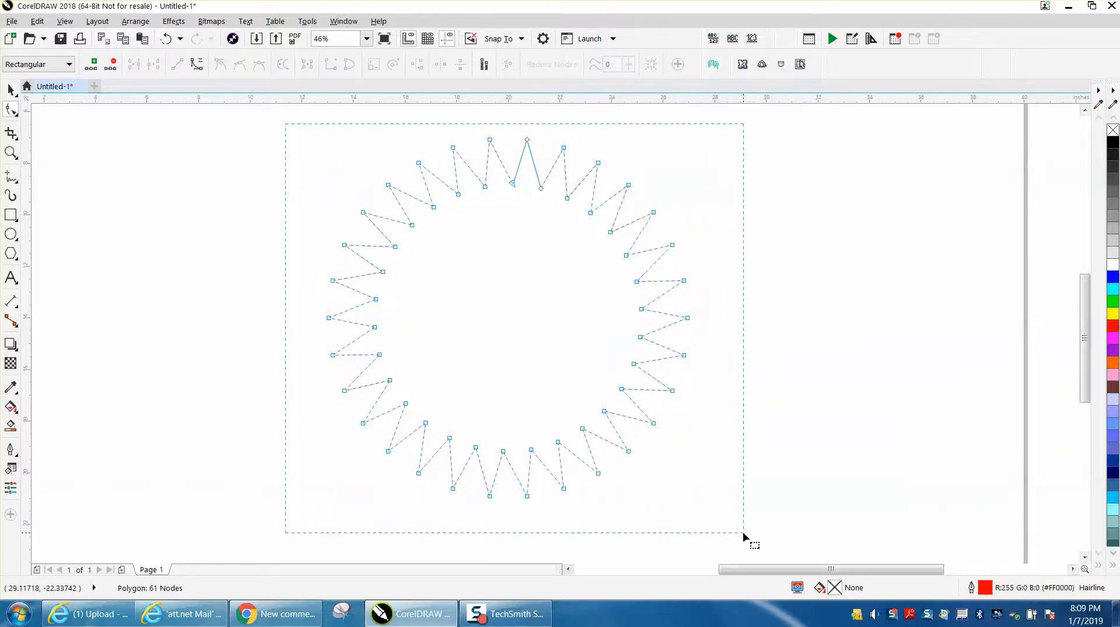
Step: Convert the selected nodes to curves and bend the segments into inward arcs
right_click(469, 161)
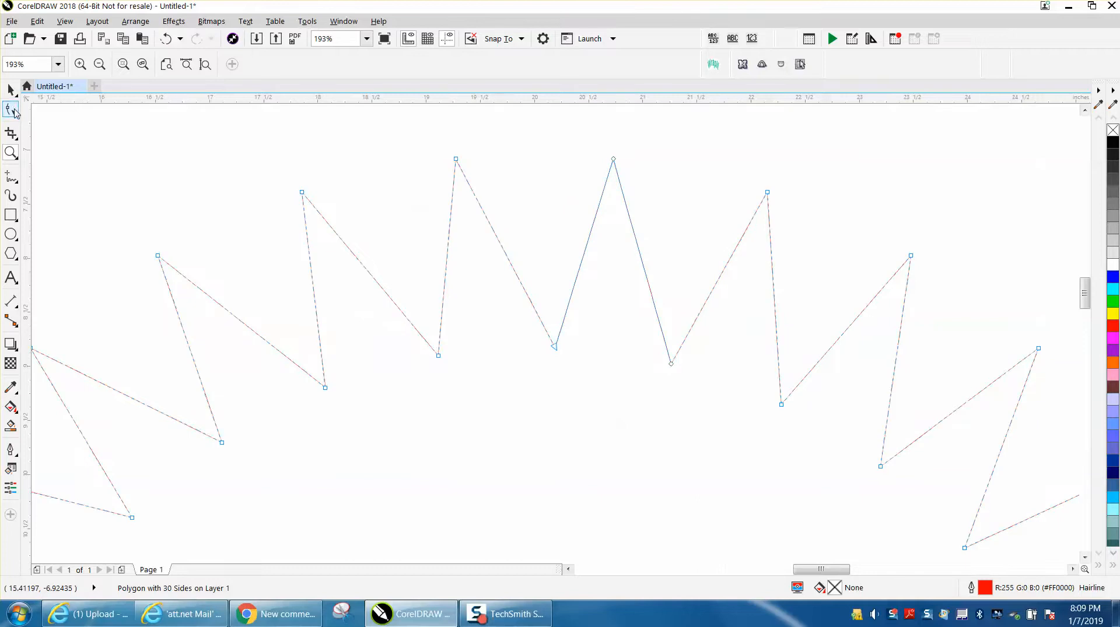
click(11, 110)
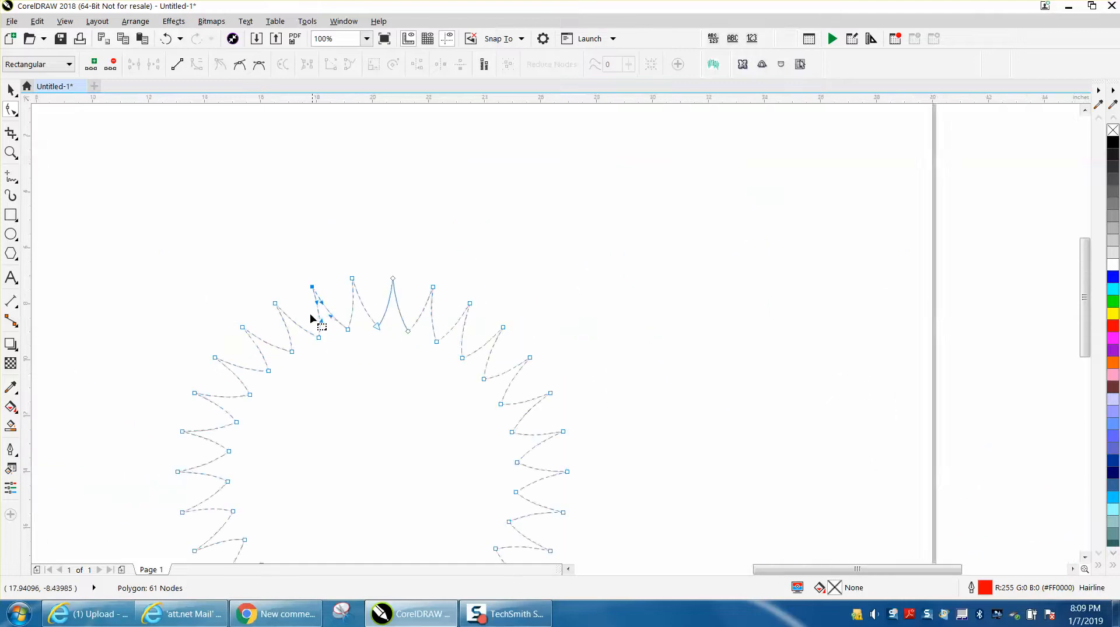
Step: Fill the curved starburst solid black from the color palette
click(10, 153)
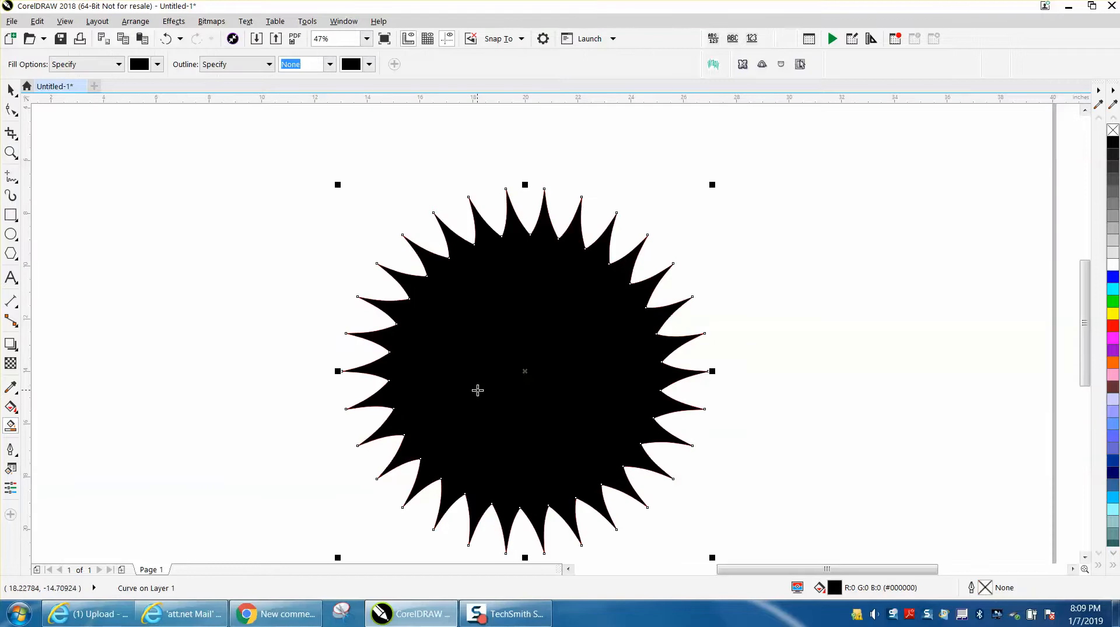
mouse_move(529, 238)
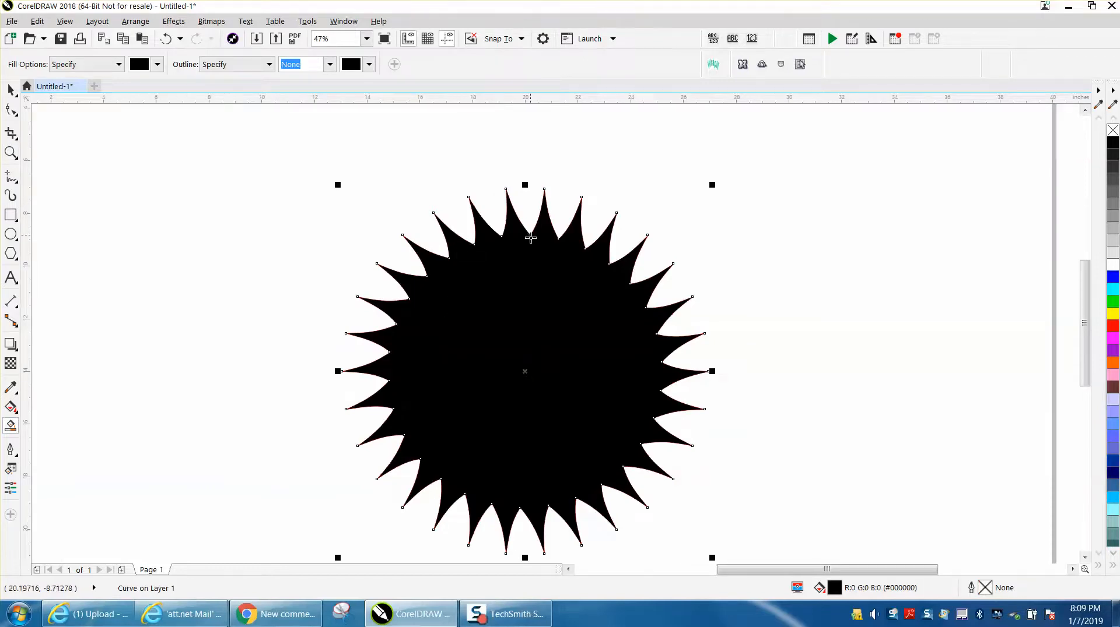
mouse_move(72, 177)
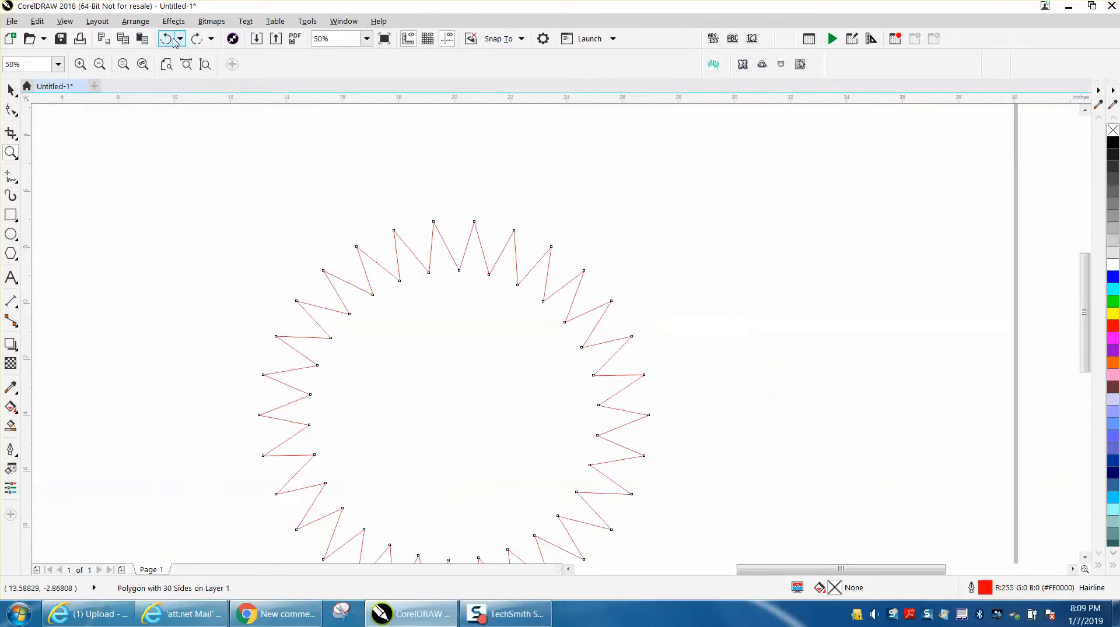
Step: Undo back to the unfilled, straight-edged 30-sided zigzag polygon
click(166, 38)
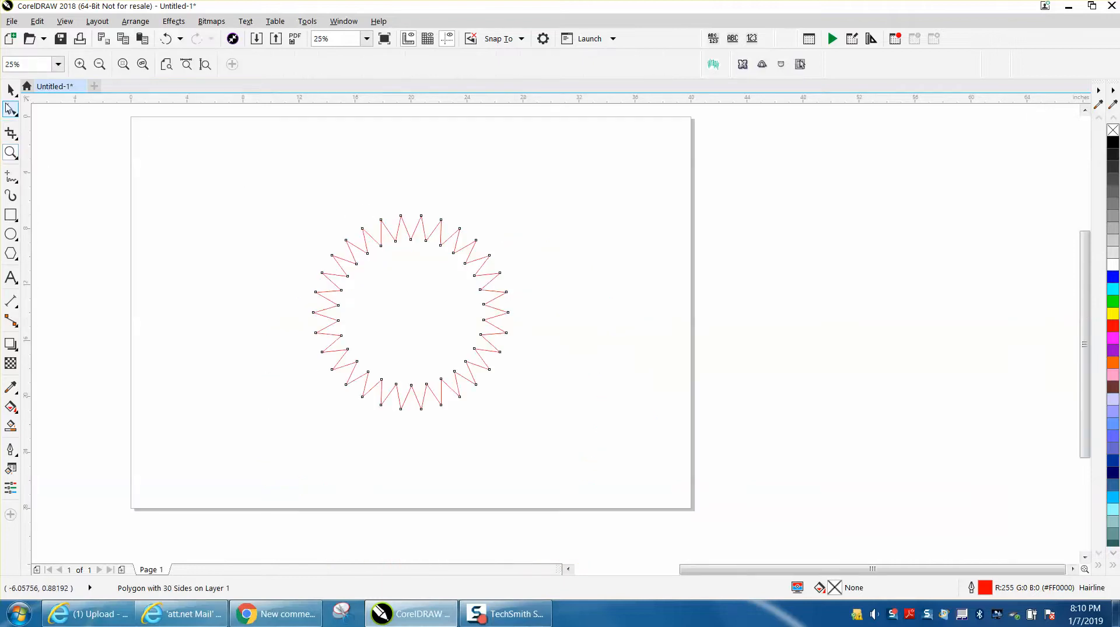
Step: Zoom in on the star's top spikes and return to the Shape tool
click(11, 109)
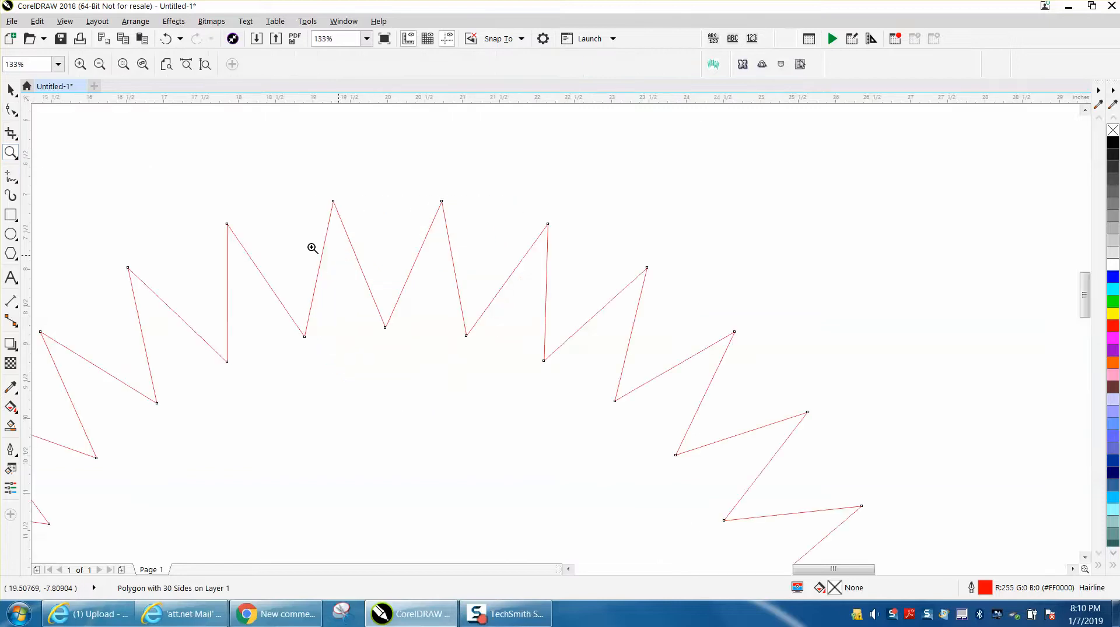
click(10, 108)
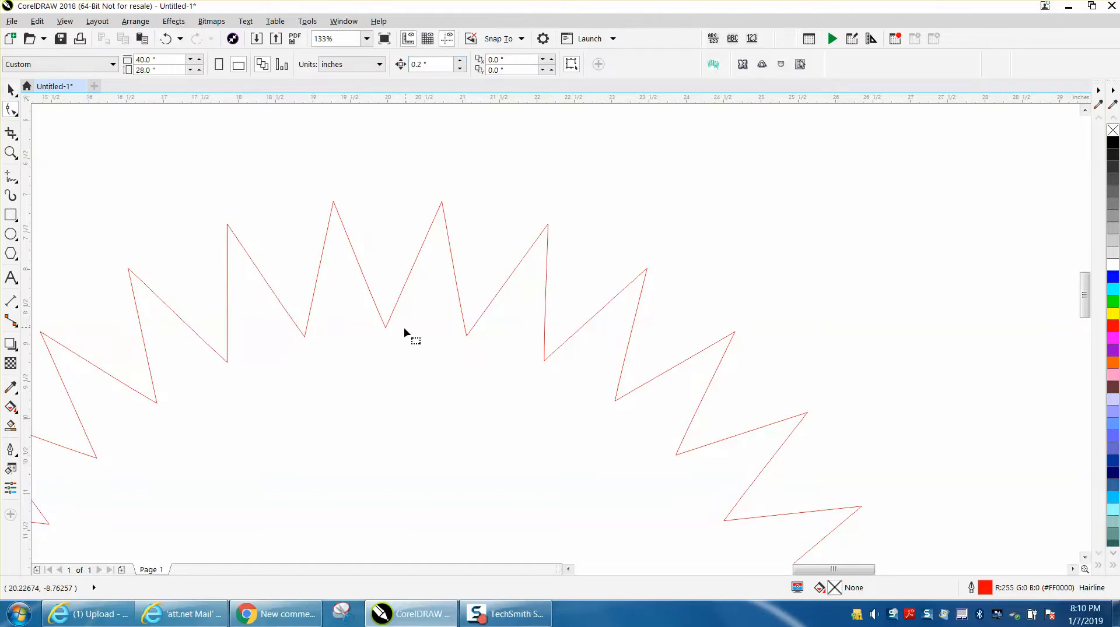
Step: Select the star with the Shape tool to bend the segment beside the top spike
click(10, 109)
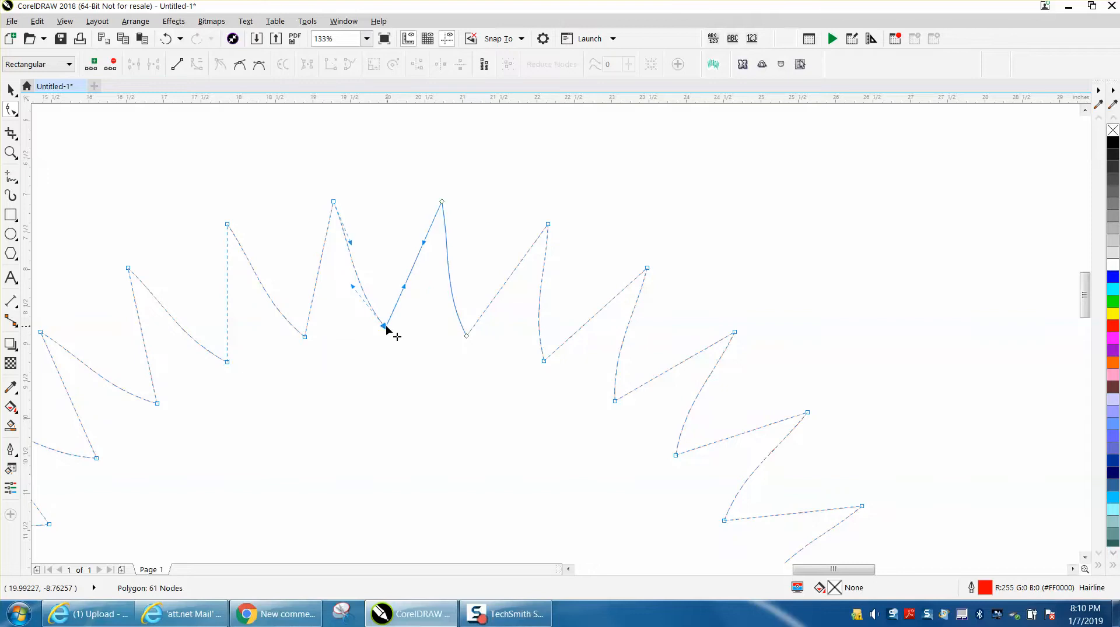
mouse_move(406, 296)
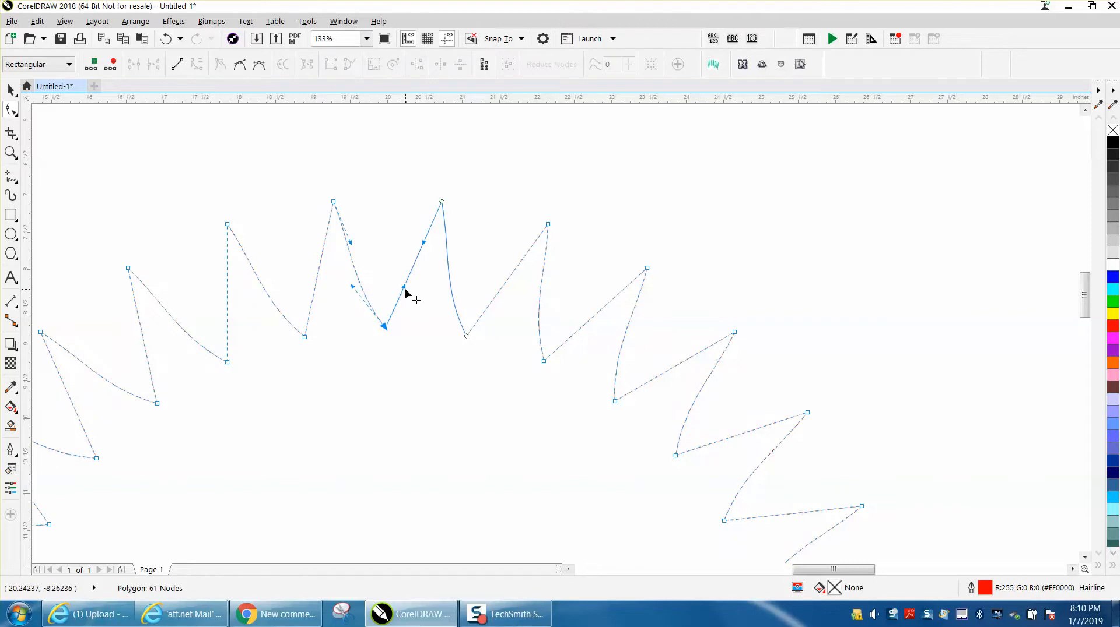